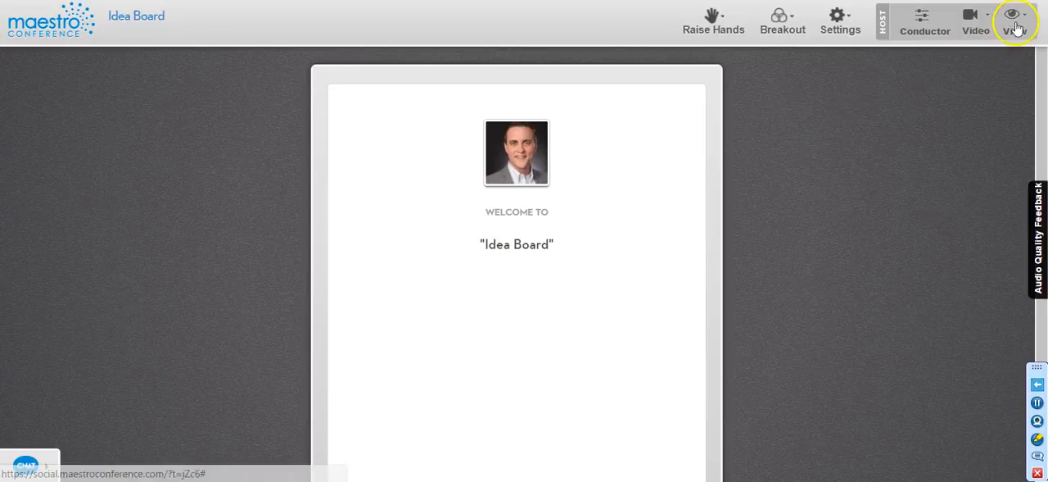
Open the Idea Board view settings from the Change View for Everyone menu.
{"action": "left_click", "coordinate": [1015, 17]}
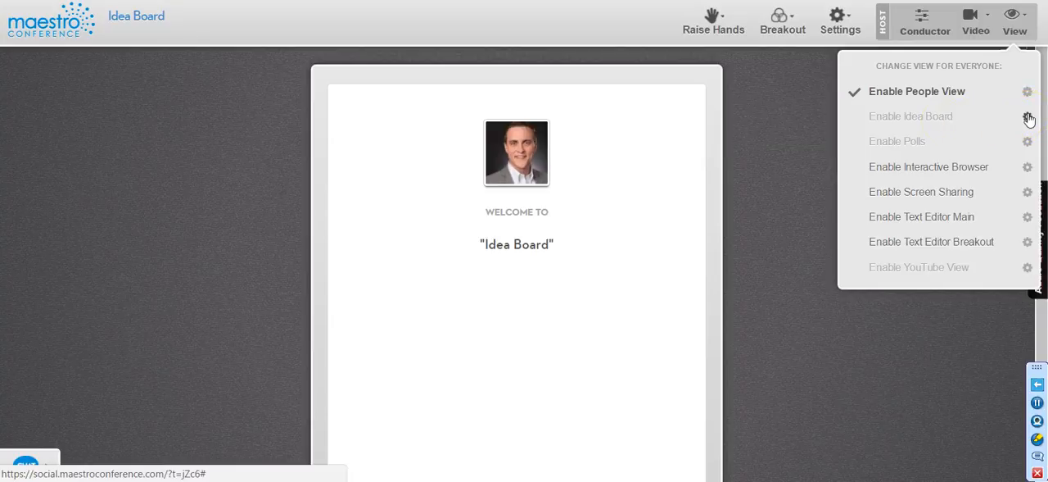
{"action": "left_click", "coordinate": [1029, 116]}
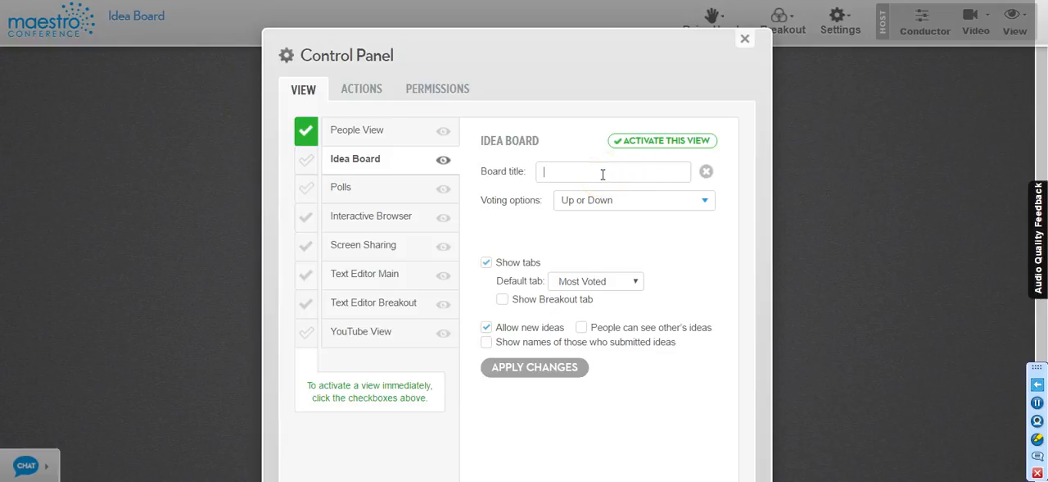
Title the board 'Test', apply the change and activate the Idea Board for everyone.
{"action": "type", "text": "Test"}
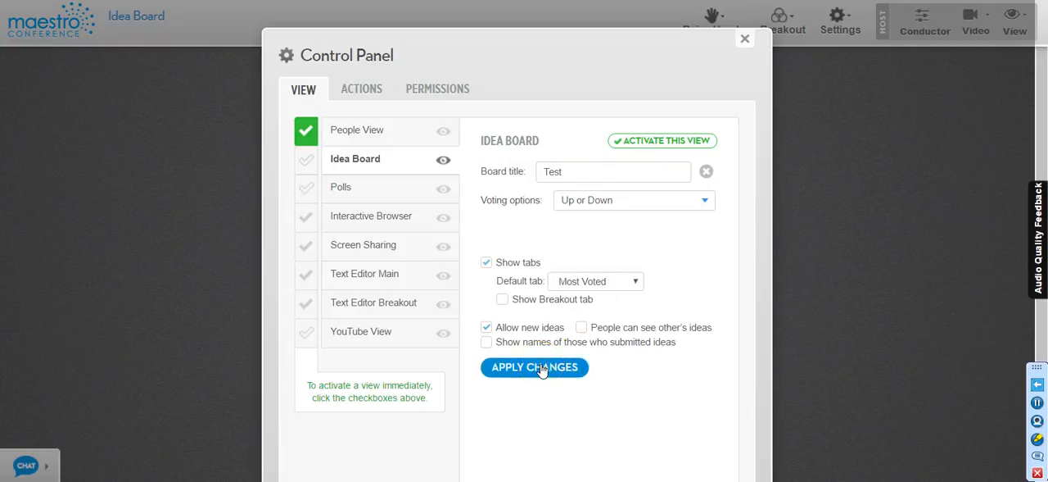
{"action": "left_click", "coordinate": [612, 171]}
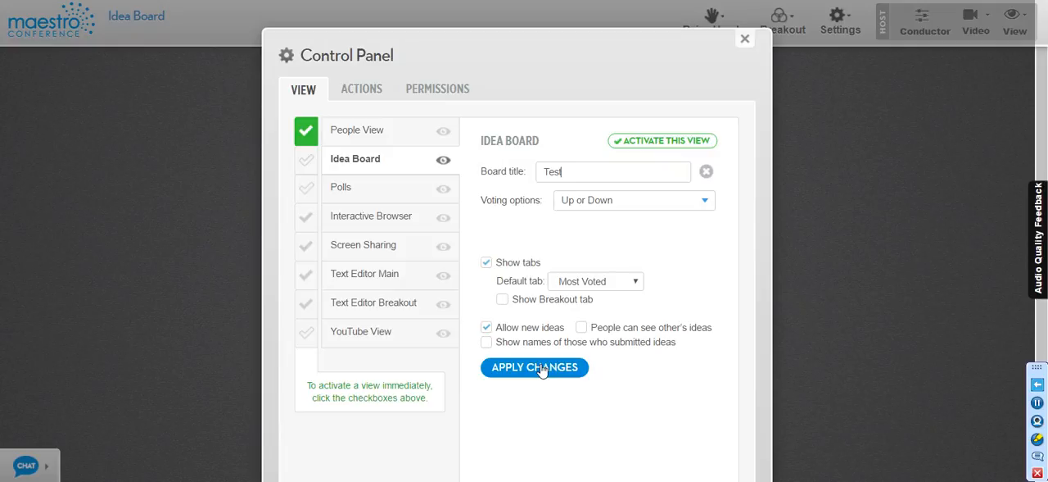
{"action": "left_click", "coordinate": [534, 367]}
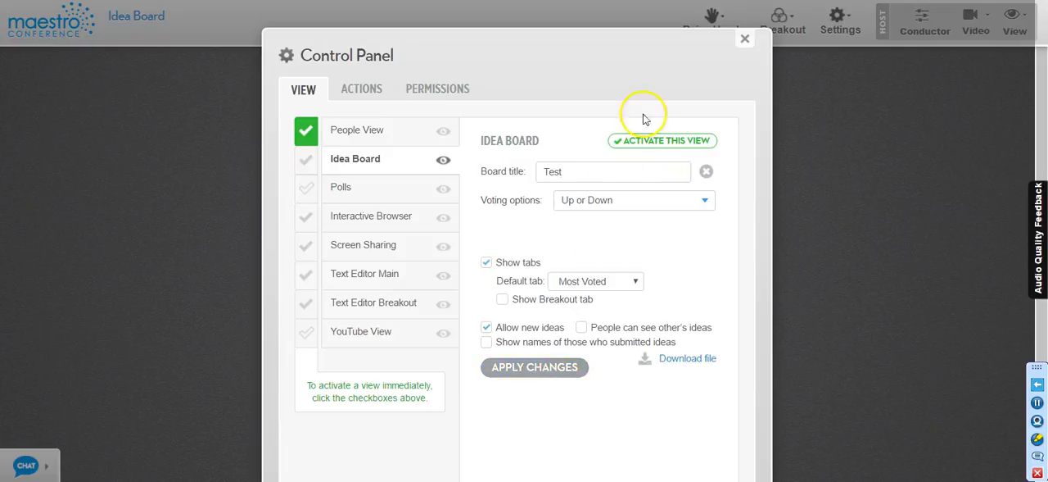
{"action": "left_click", "coordinate": [744, 39]}
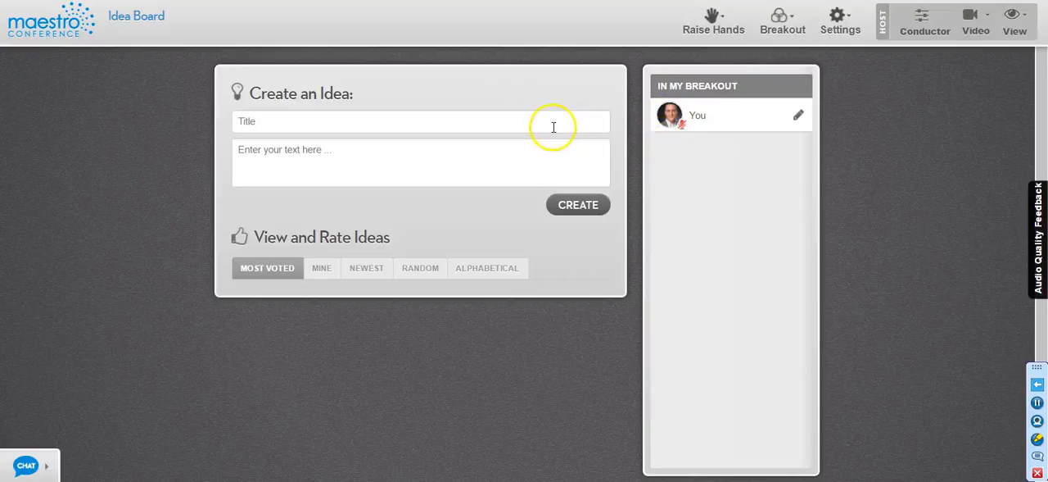
Post 'Idea 1' reading 'Here is the first idea', then post a second idea, 'Idea 2'.
{"action": "type", "text": "Idea 1"}
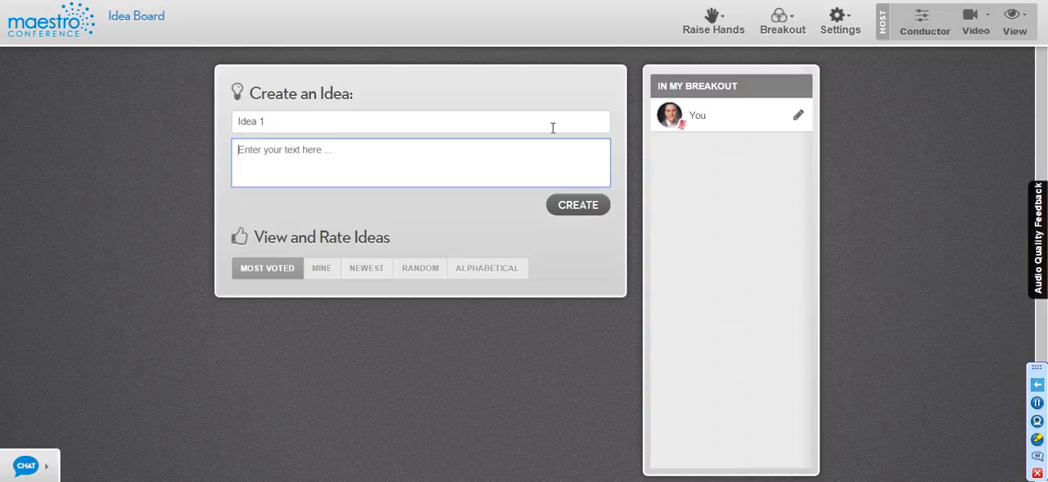
{"action": "type", "text": "Here is the first idea."}
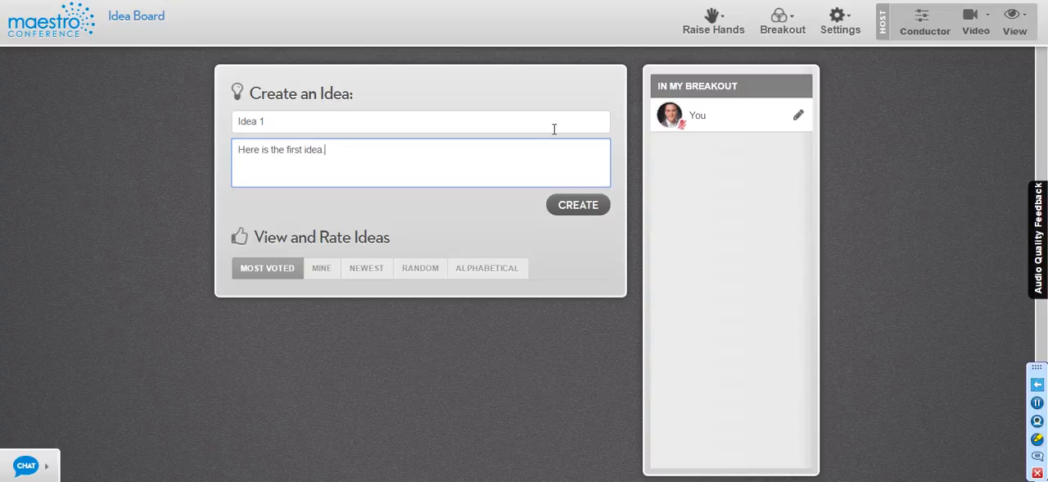
{"action": "left_click", "coordinate": [578, 204]}
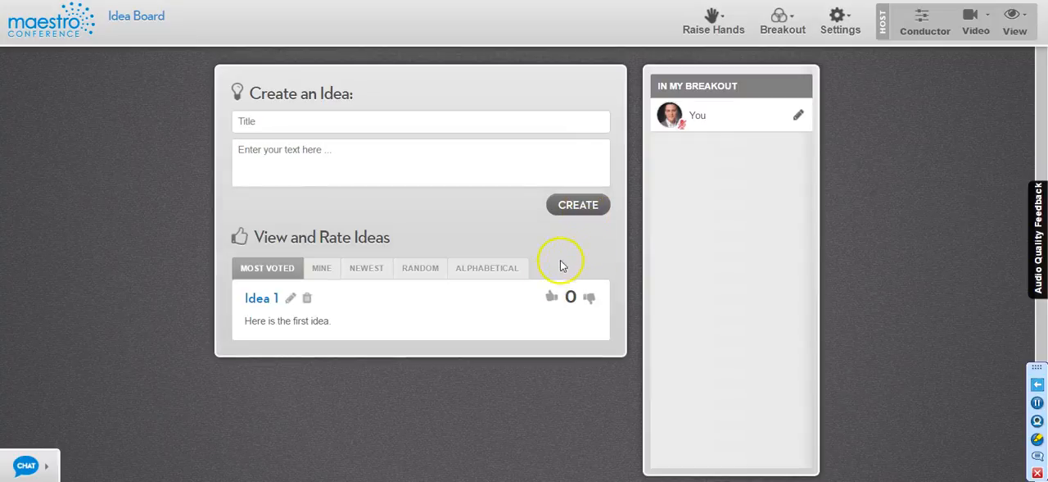
{"action": "left_click", "coordinate": [552, 295]}
{"action": "type", "text": "Idea 2"}
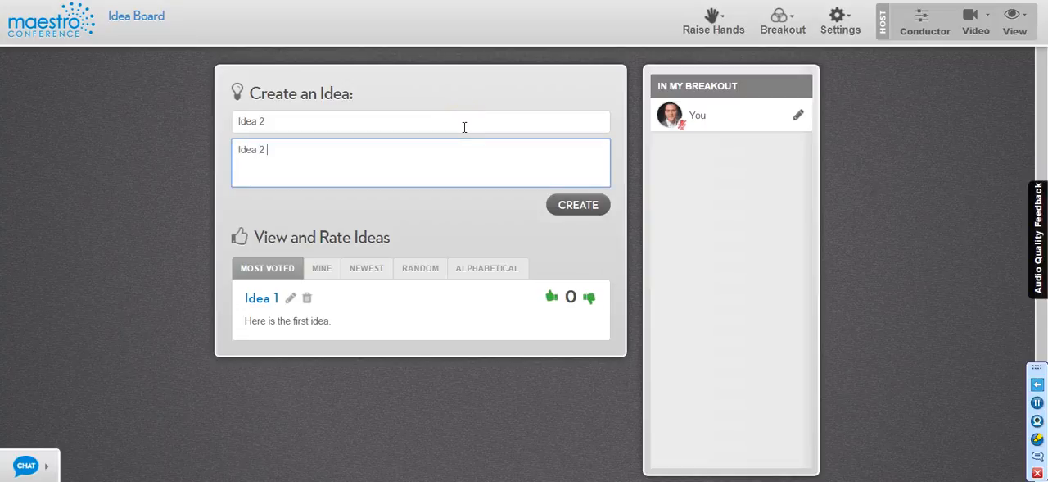
{"action": "left_click", "coordinate": [578, 204]}
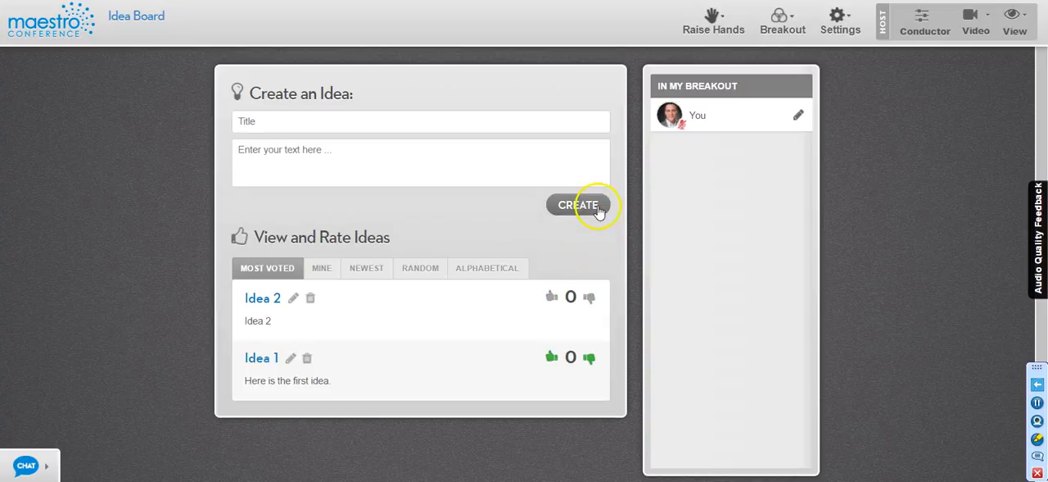
{"action": "mouse_move", "coordinate": [524, 328]}
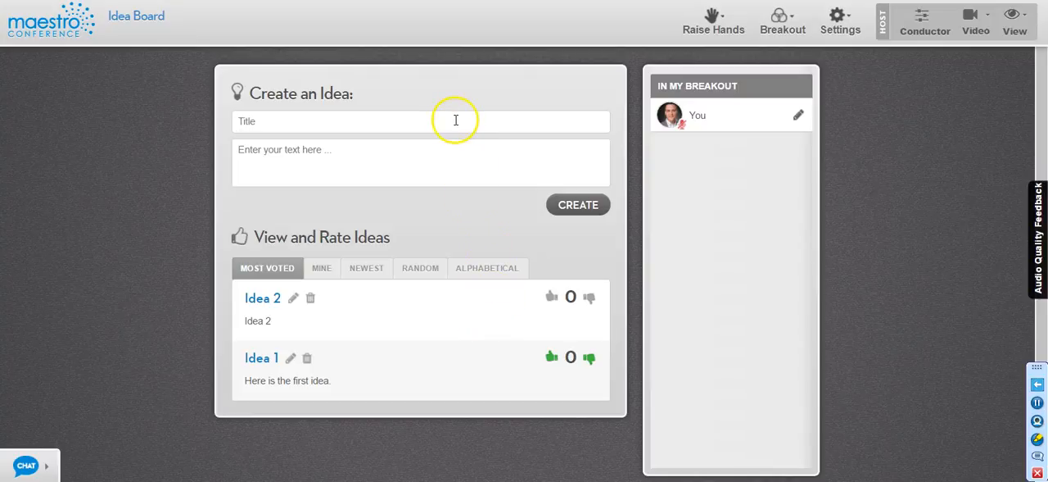
{"action": "mouse_move", "coordinate": [406, 123]}
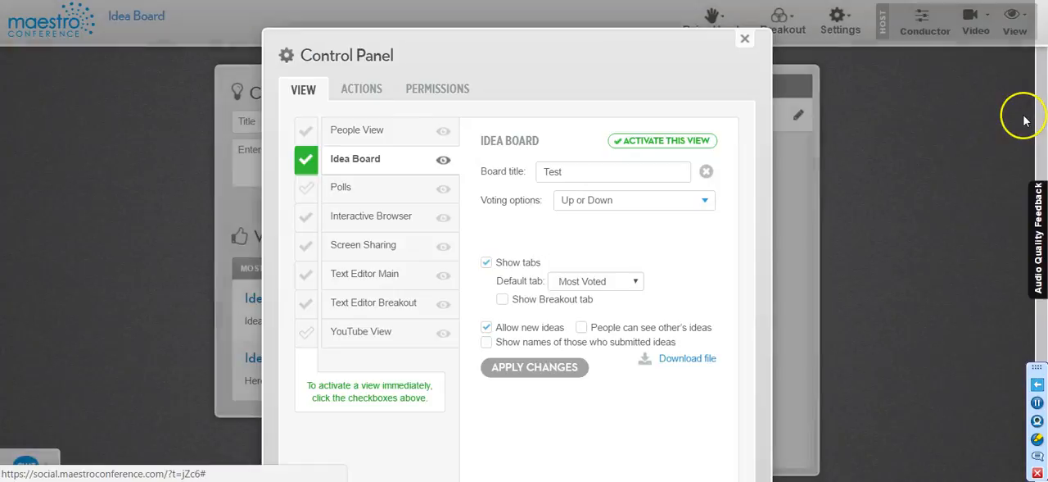
{"action": "mouse_move", "coordinate": [541, 216]}
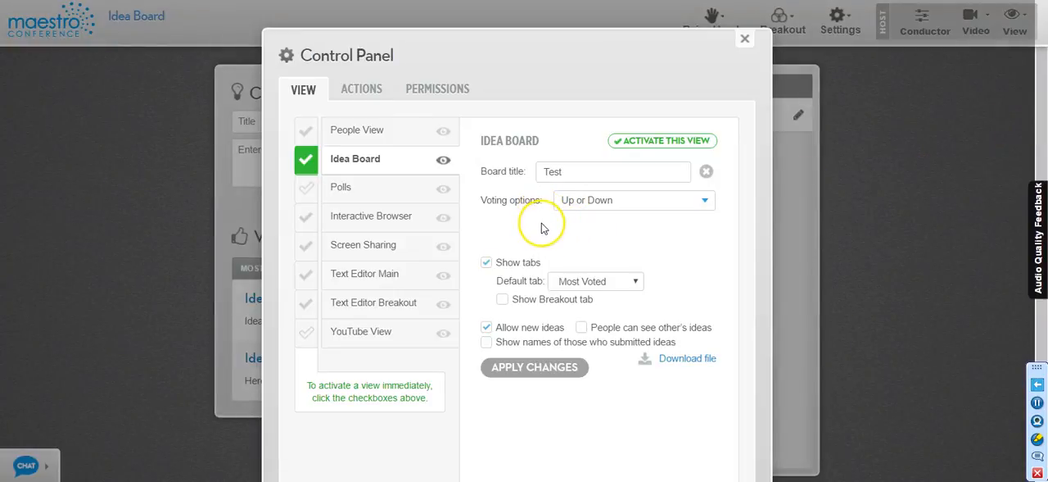
{"action": "mouse_move", "coordinate": [603, 217]}
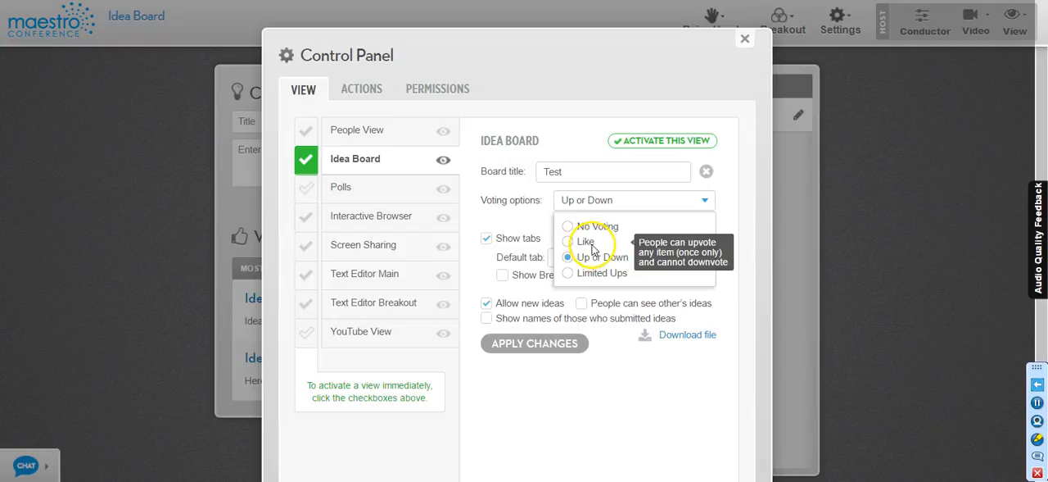
{"action": "mouse_move", "coordinate": [593, 277]}
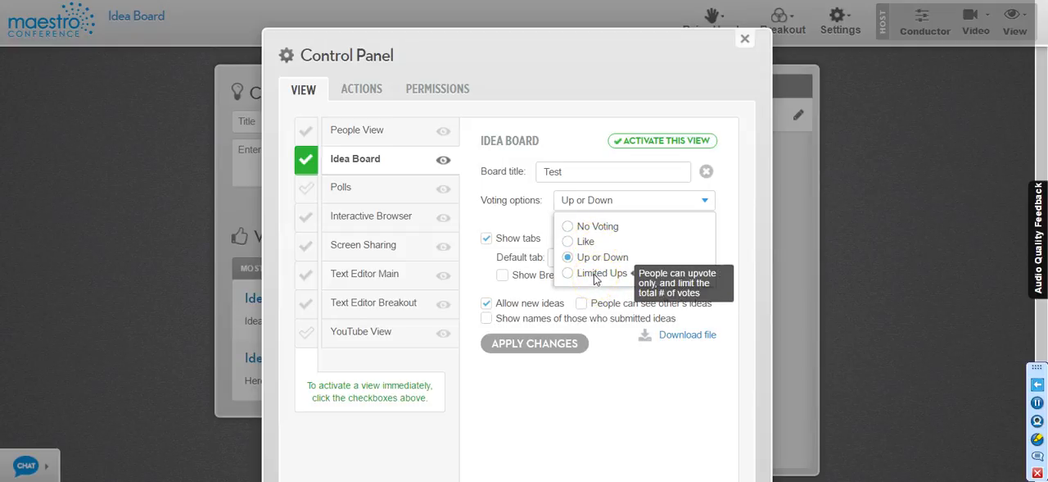
Try Limited Ups with a maximum-vote cap, then return voting to Up or Down without a cap.
{"action": "left_click", "coordinate": [601, 272]}
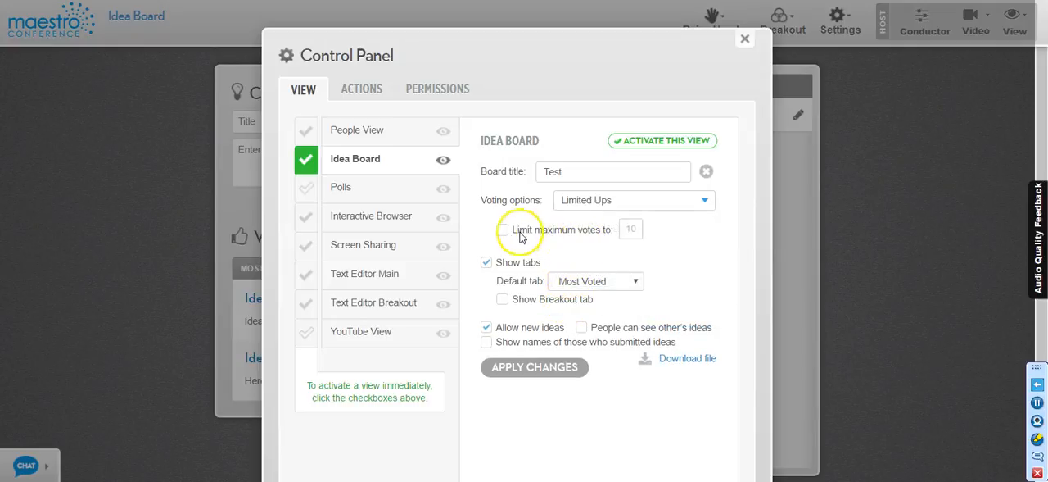
{"action": "left_click", "coordinate": [501, 229]}
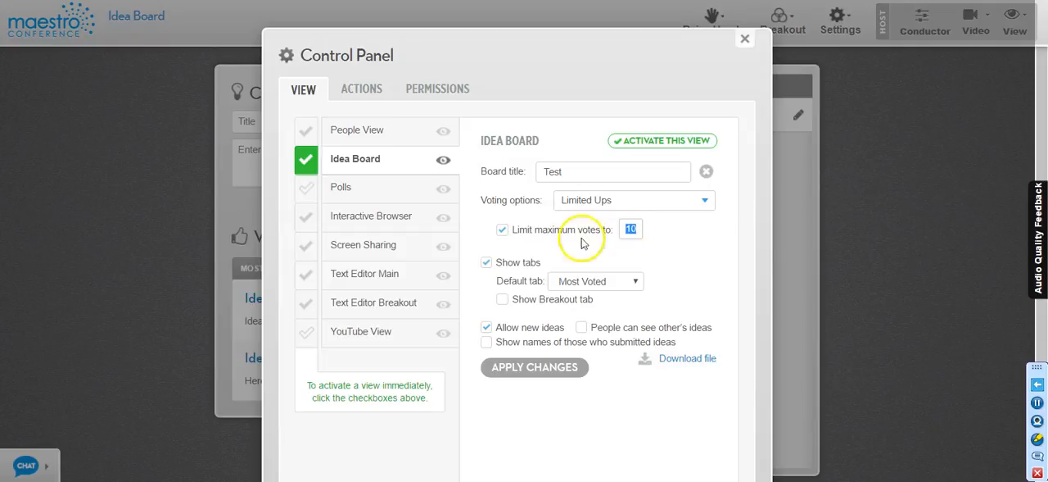
{"action": "left_click", "coordinate": [502, 229]}
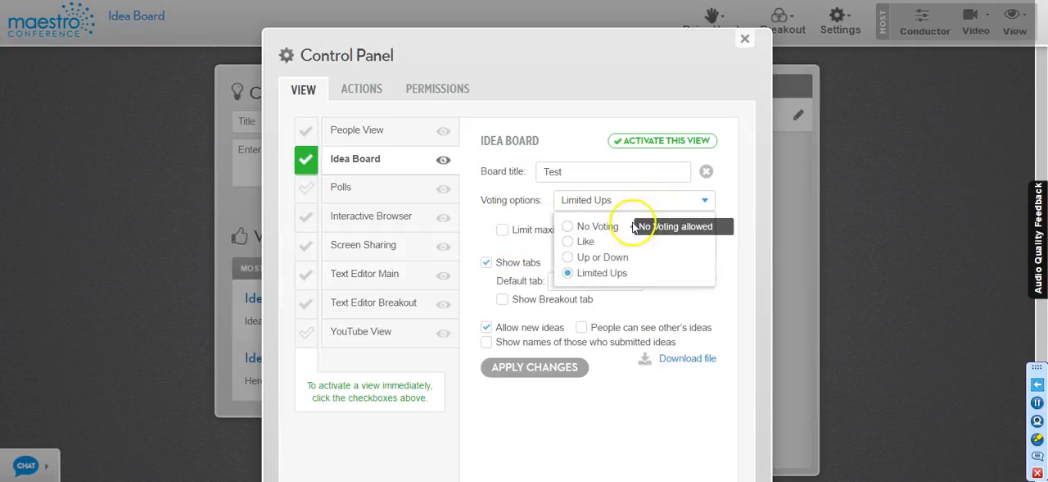
{"action": "left_click", "coordinate": [596, 256]}
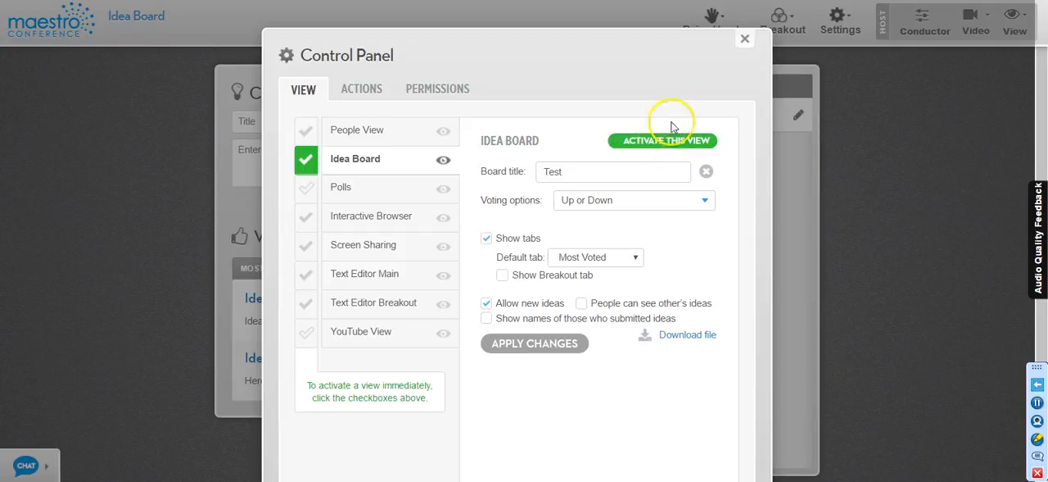
Activate the board, browse the alphabetical and Most Voted sort tabs, and show the everyone-view list.
{"action": "left_click", "coordinate": [743, 39]}
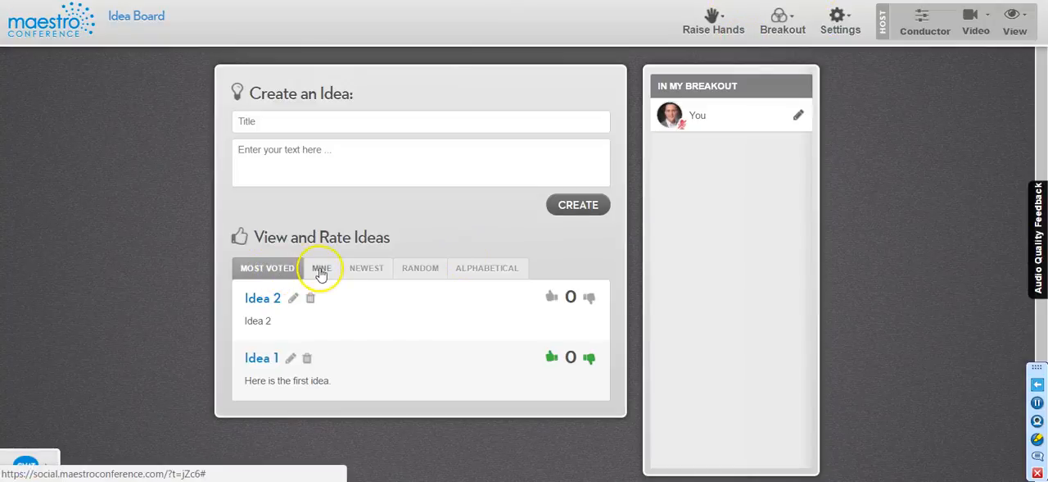
{"action": "left_click", "coordinate": [488, 269]}
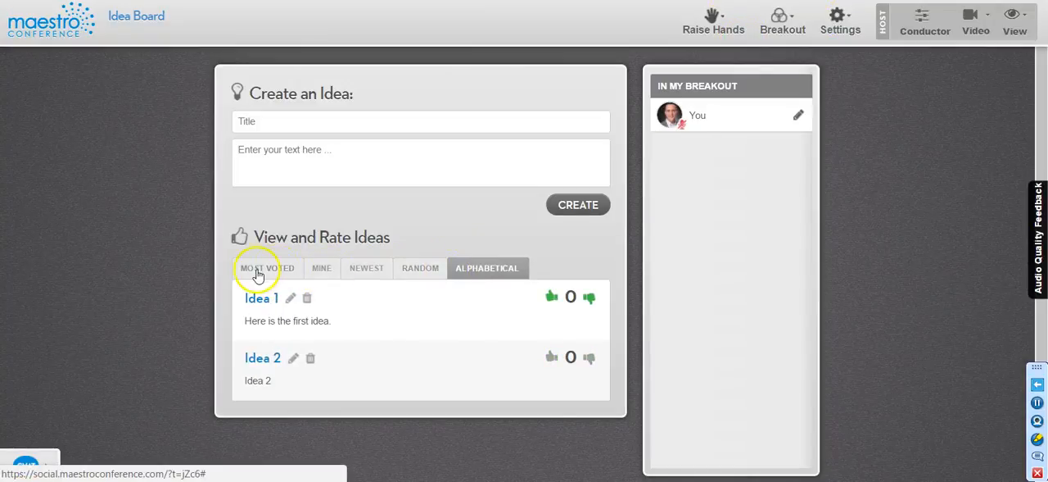
{"action": "left_click", "coordinate": [267, 268]}
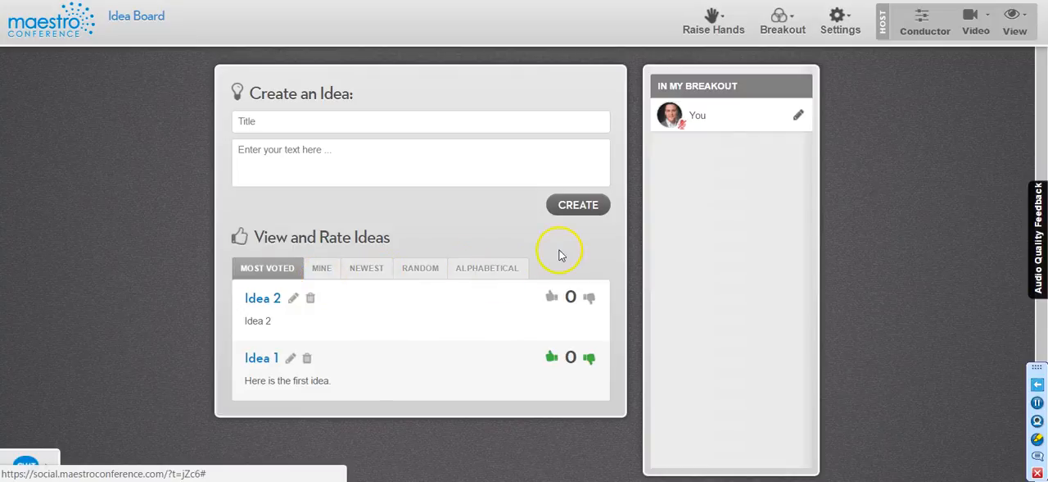
{"action": "left_click", "coordinate": [1013, 20]}
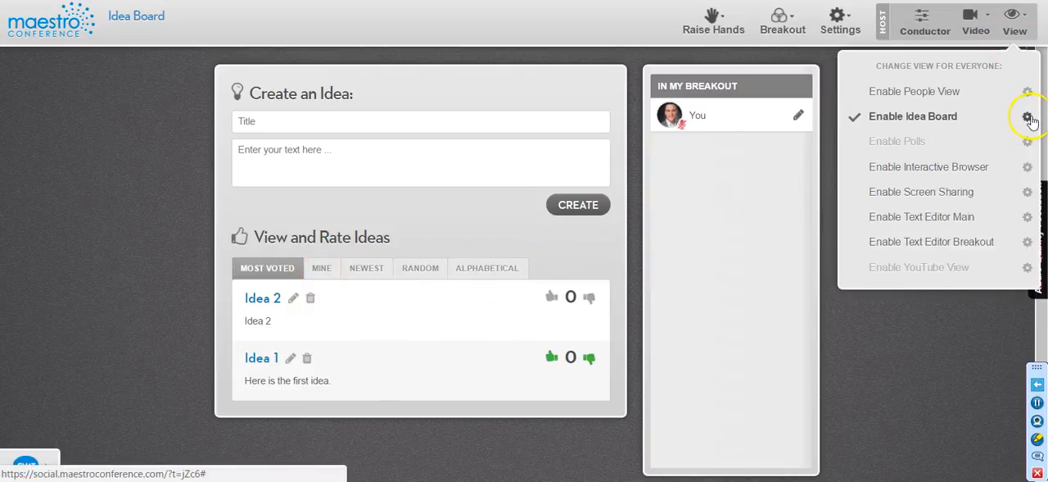
Keep Most Voted as the default tab and enable the Show Breakout tab option.
{"action": "left_click", "coordinate": [1029, 117]}
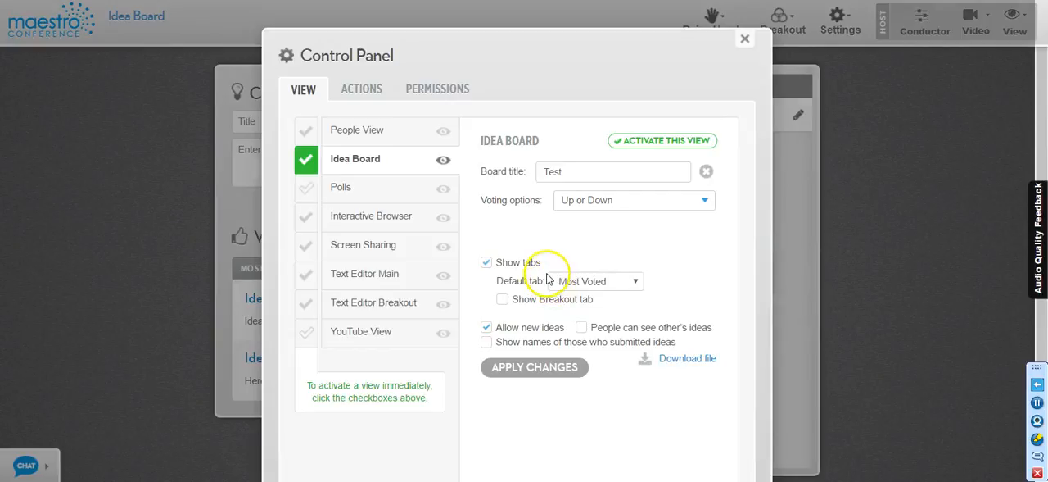
{"action": "left_click", "coordinate": [597, 280]}
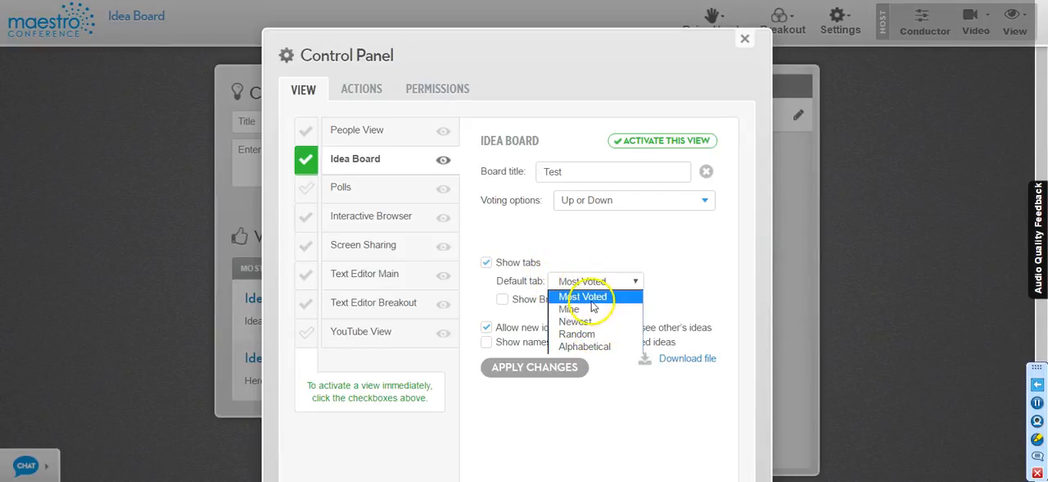
{"action": "left_click", "coordinate": [583, 295]}
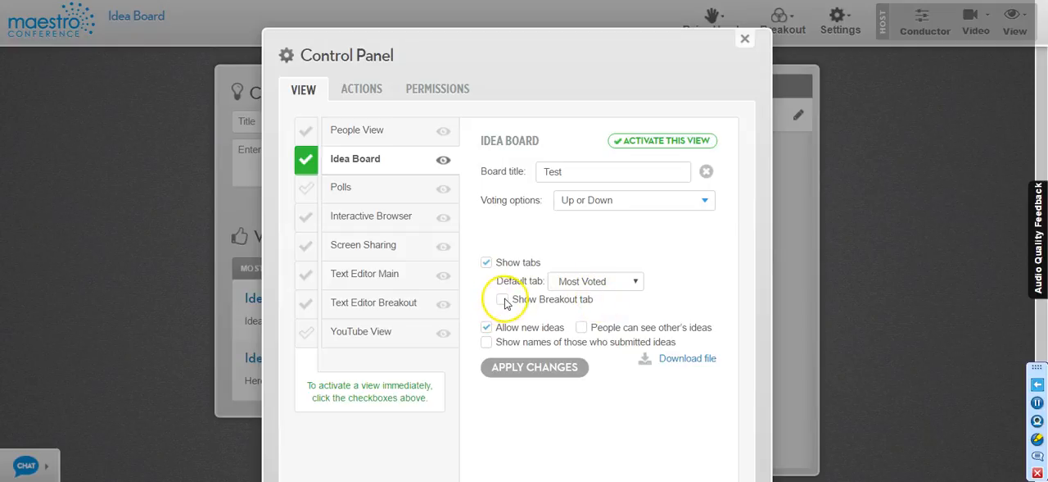
{"action": "left_click", "coordinate": [484, 298]}
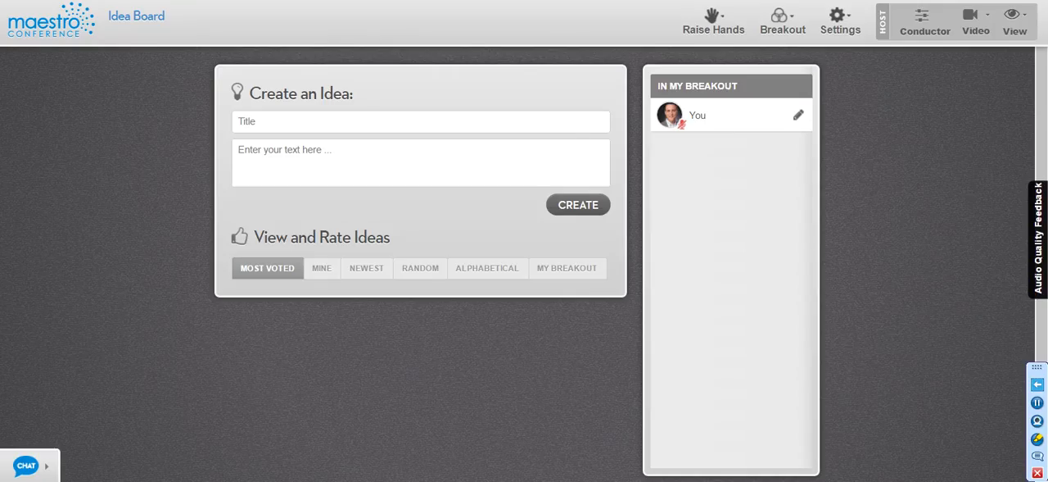
Check the My Breakout tab on the board, then show the everyone-view list again.
{"action": "left_click", "coordinate": [566, 269]}
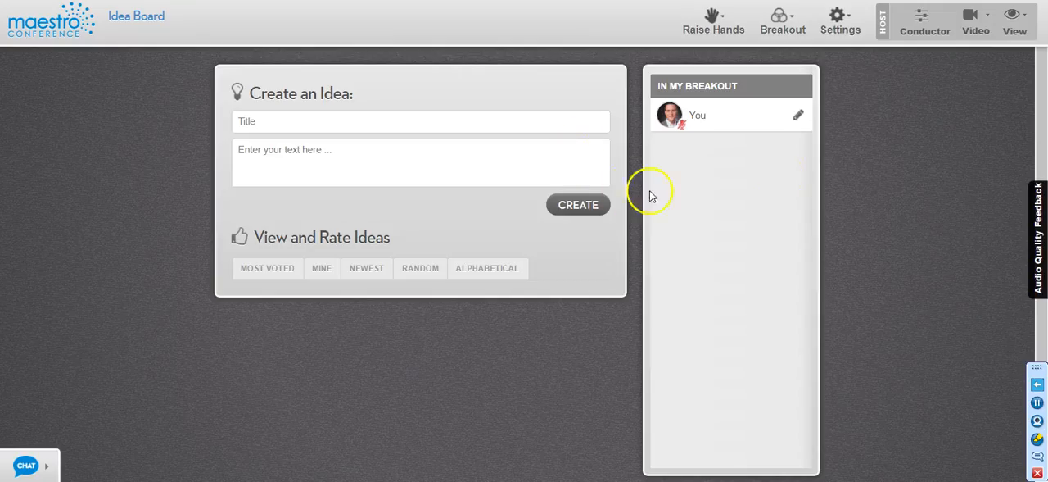
{"action": "left_click", "coordinate": [1016, 20]}
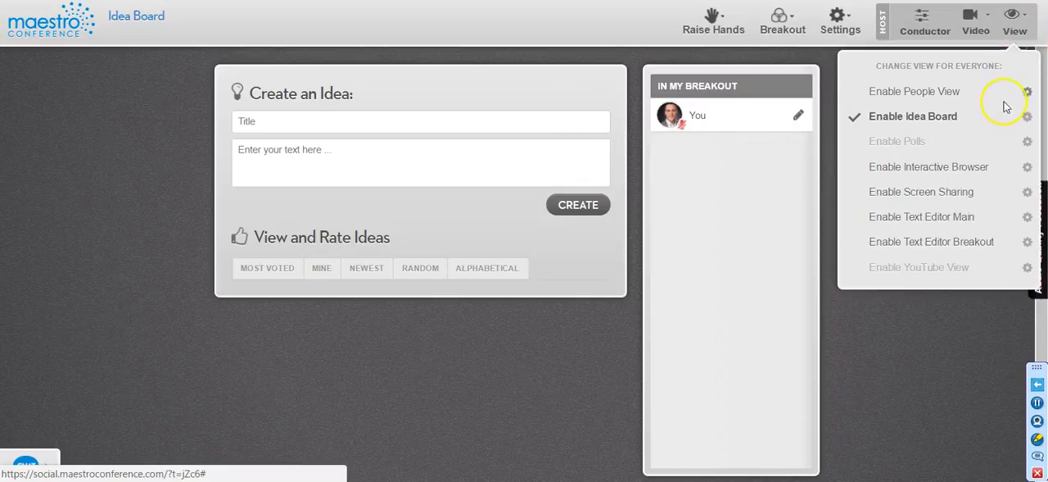
Disable Show Breakout tab, toggle Allow new ideas, and reactivate the board.
{"action": "left_click", "coordinate": [1029, 117]}
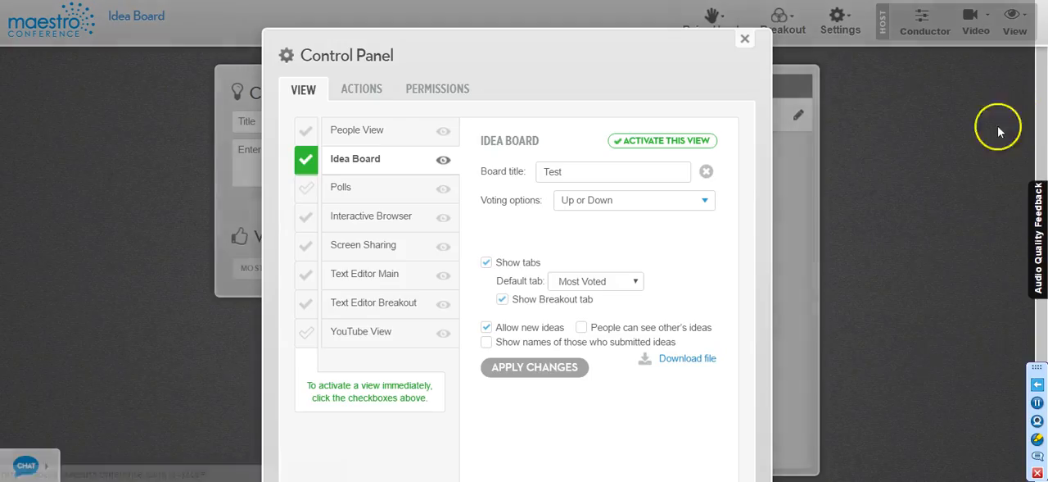
{"action": "left_click", "coordinate": [502, 298]}
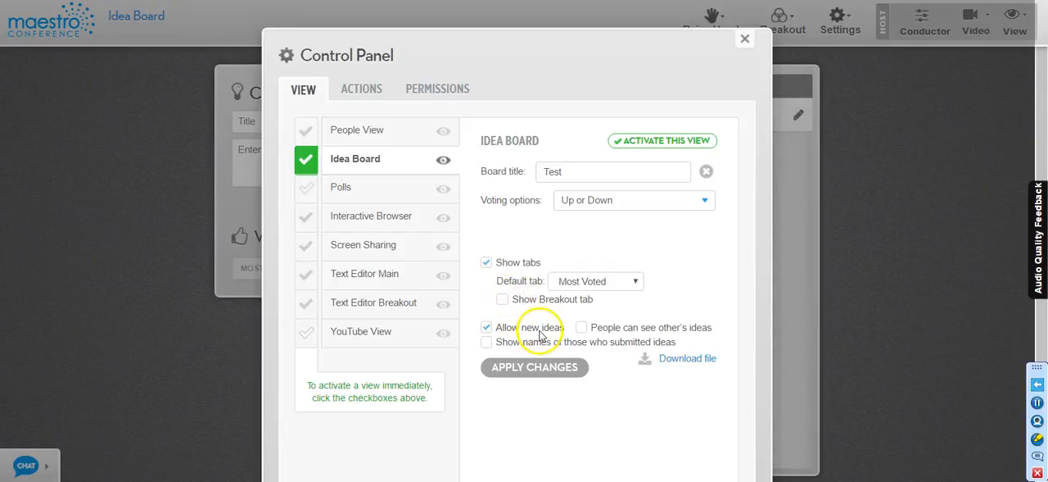
{"action": "left_click", "coordinate": [485, 328]}
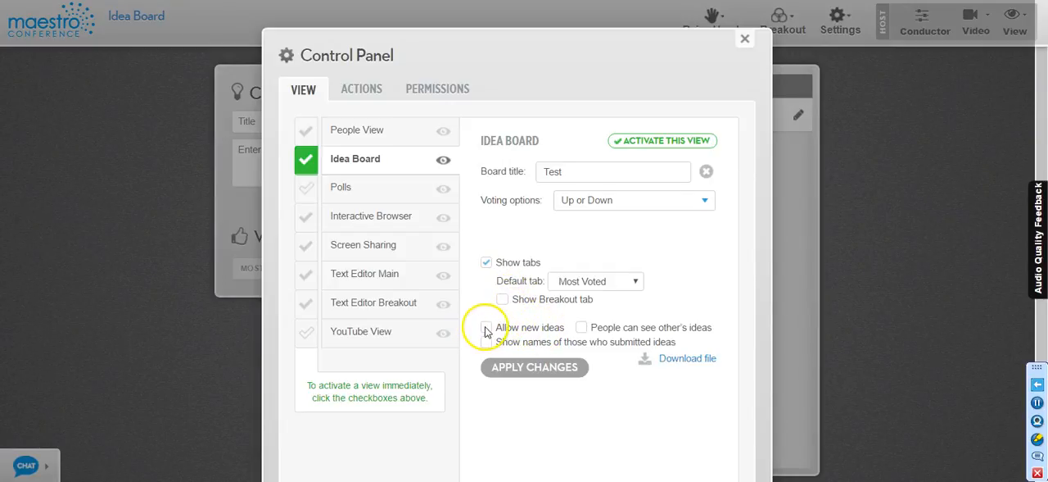
{"action": "left_click", "coordinate": [744, 40]}
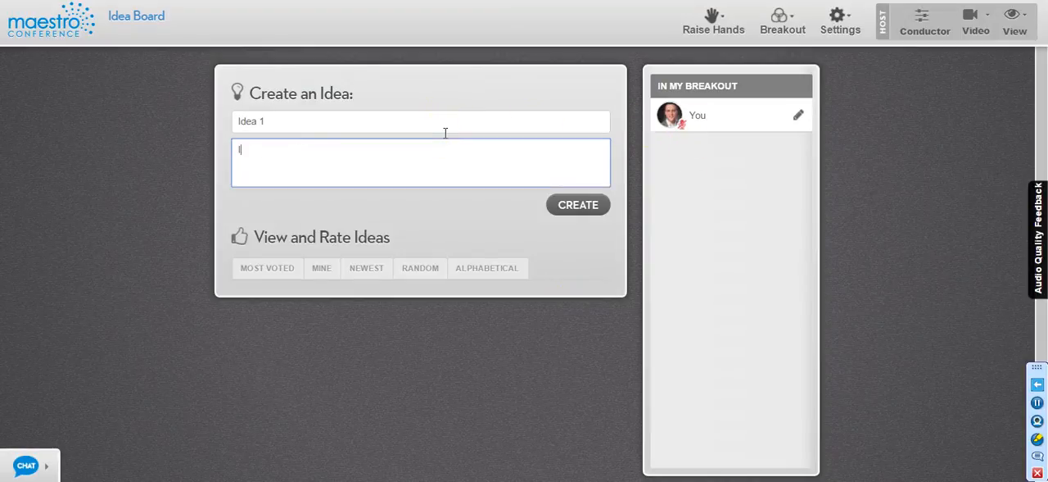
Post another idea titled 'Idea 1' and list the ideas by Most Voted.
{"action": "type", "text": "Idea 1"}
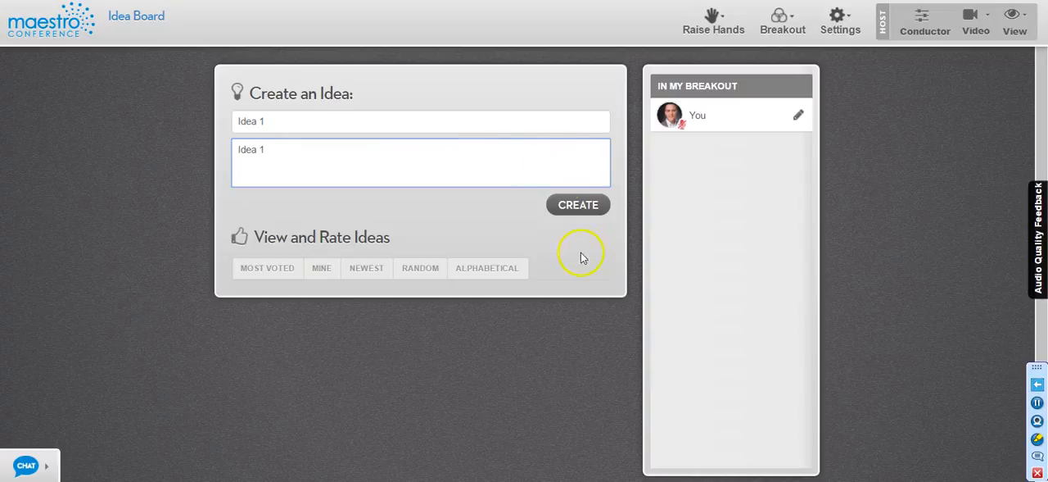
{"action": "left_click", "coordinate": [578, 205]}
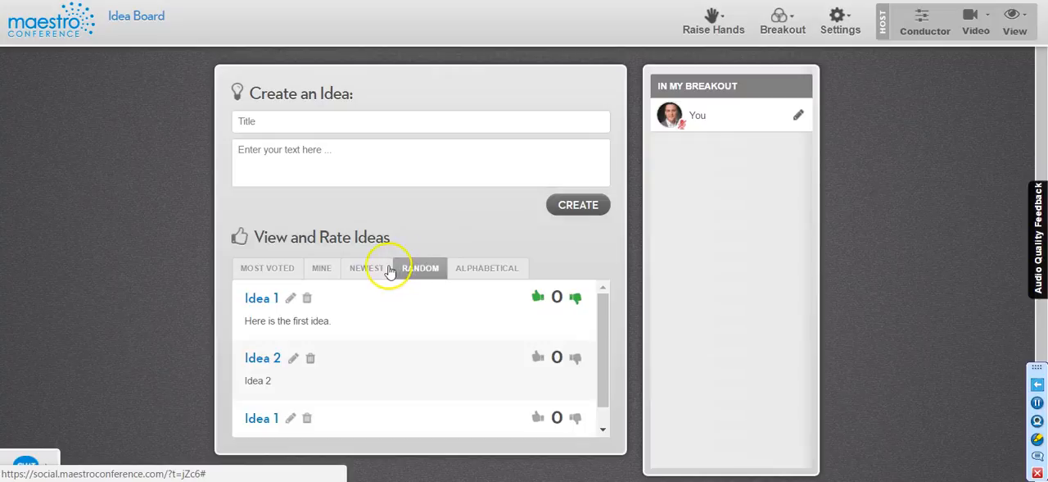
{"action": "left_click", "coordinate": [267, 268]}
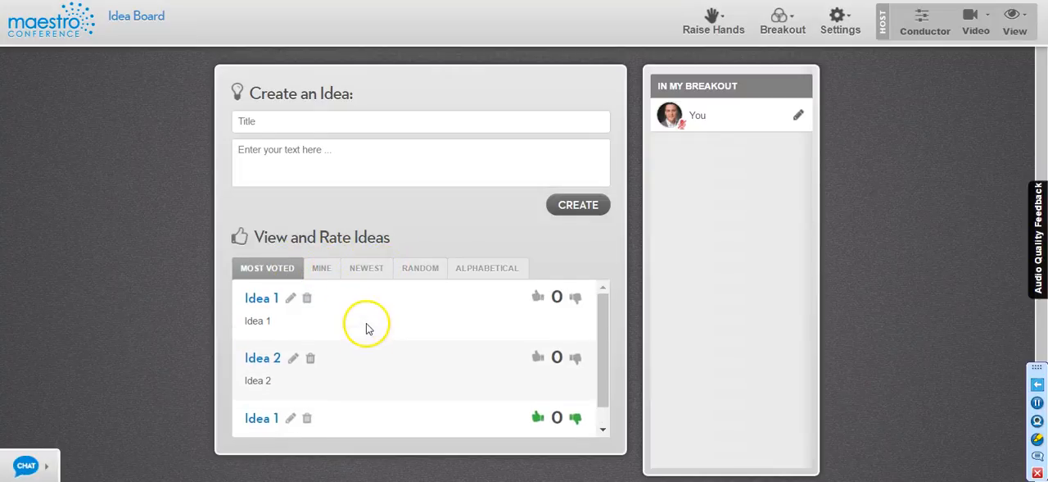
{"action": "mouse_move", "coordinate": [1016, 20]}
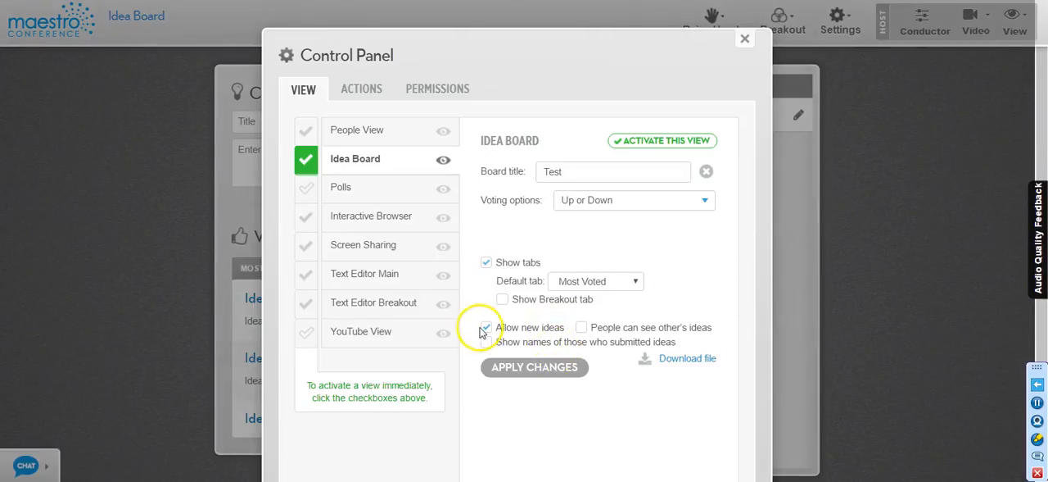
Turn off Allow new ideas and show the everyone-view list again.
{"action": "left_click", "coordinate": [743, 39]}
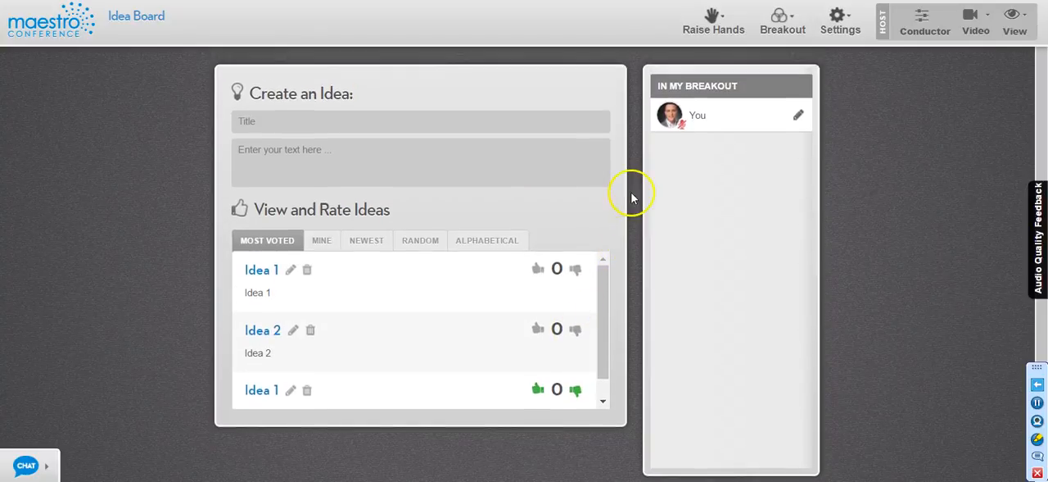
{"action": "mouse_move", "coordinate": [636, 131]}
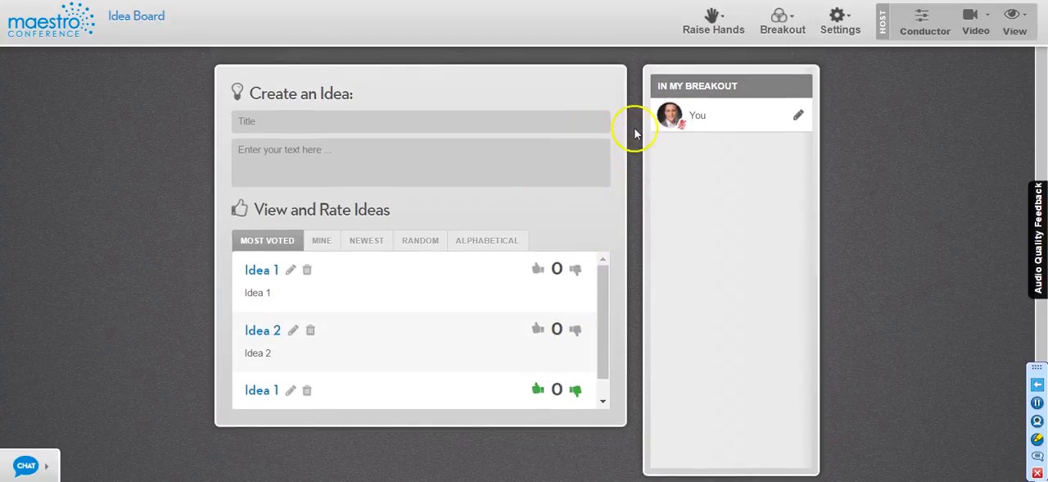
{"action": "left_click", "coordinate": [1016, 20]}
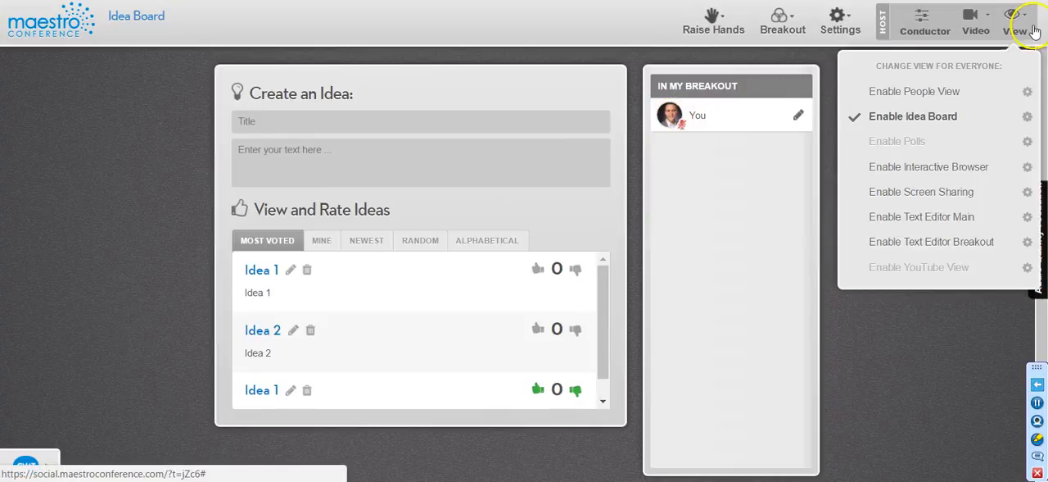
Re-enable Allow new ideas in the Idea Board Control Panel and apply the change.
{"action": "left_click", "coordinate": [1029, 116]}
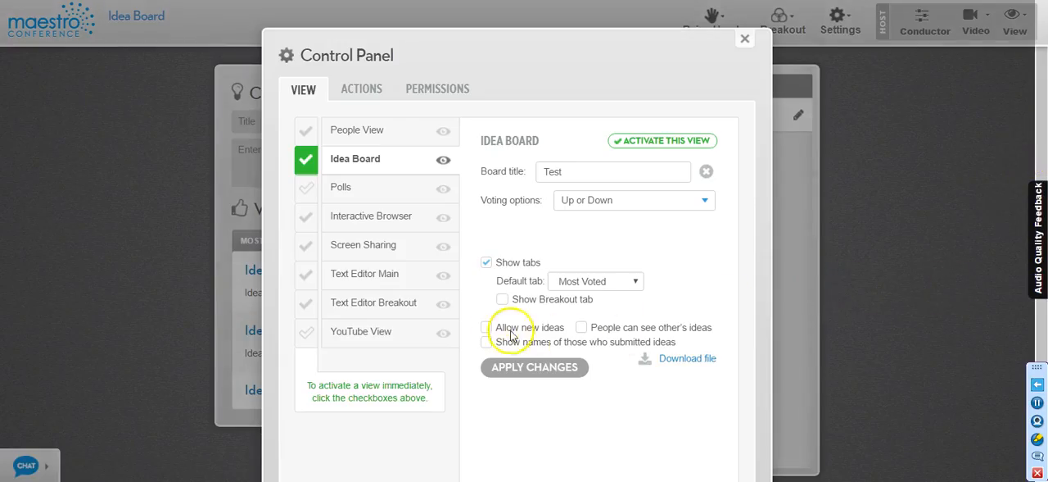
{"action": "left_click", "coordinate": [486, 327]}
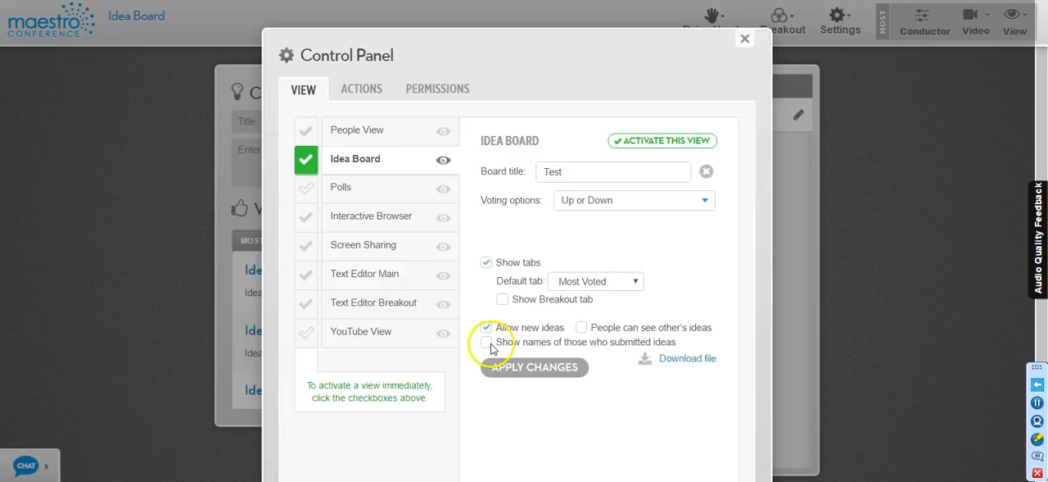
{"action": "double_click", "coordinate": [606, 327]}
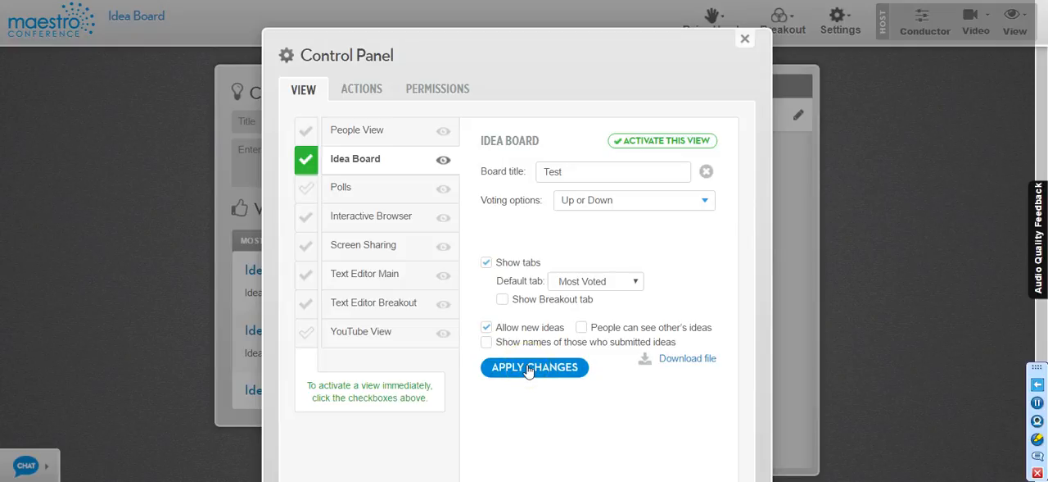
{"action": "left_click", "coordinate": [534, 367]}
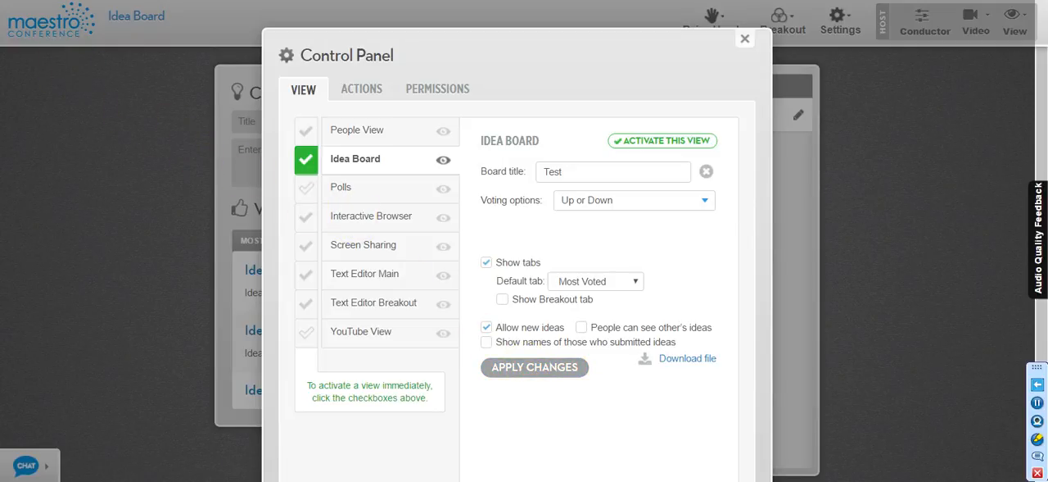